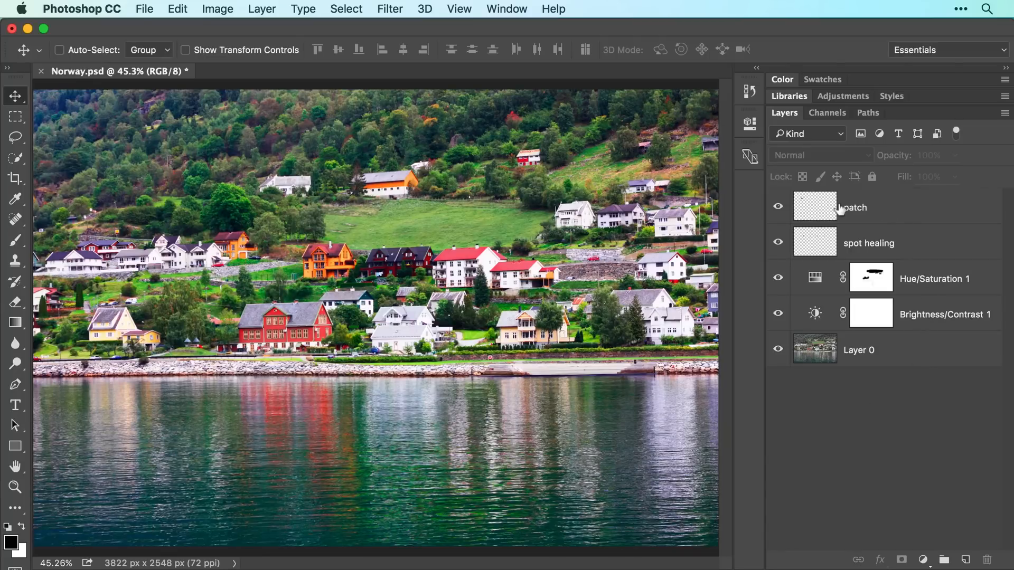
mouse_move(834, 382)
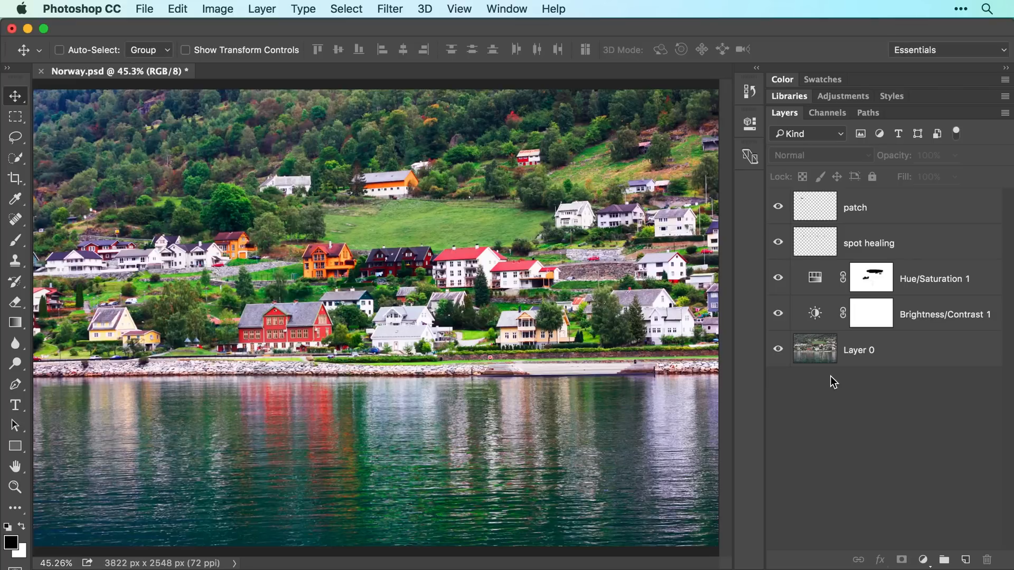
mouse_move(880, 226)
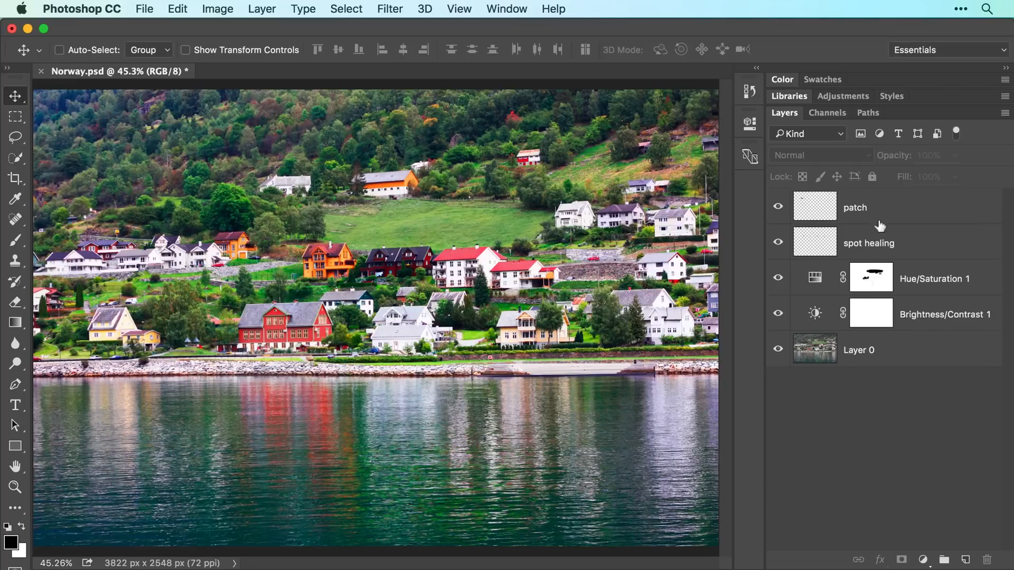
Select all five Norway photo layers from Layer 0 to patch, ready to merge.
left_click(855, 207)
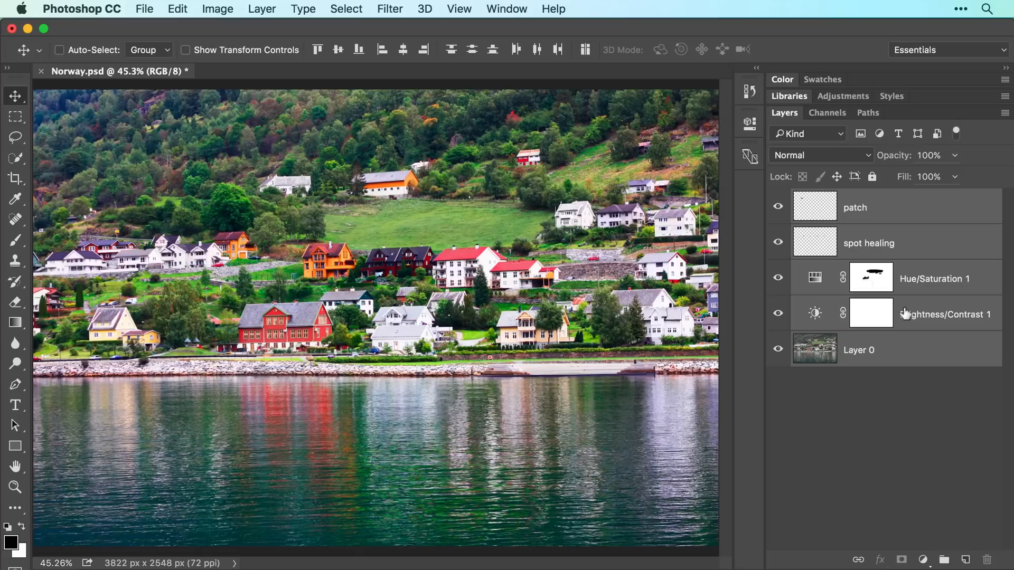
mouse_move(926, 303)
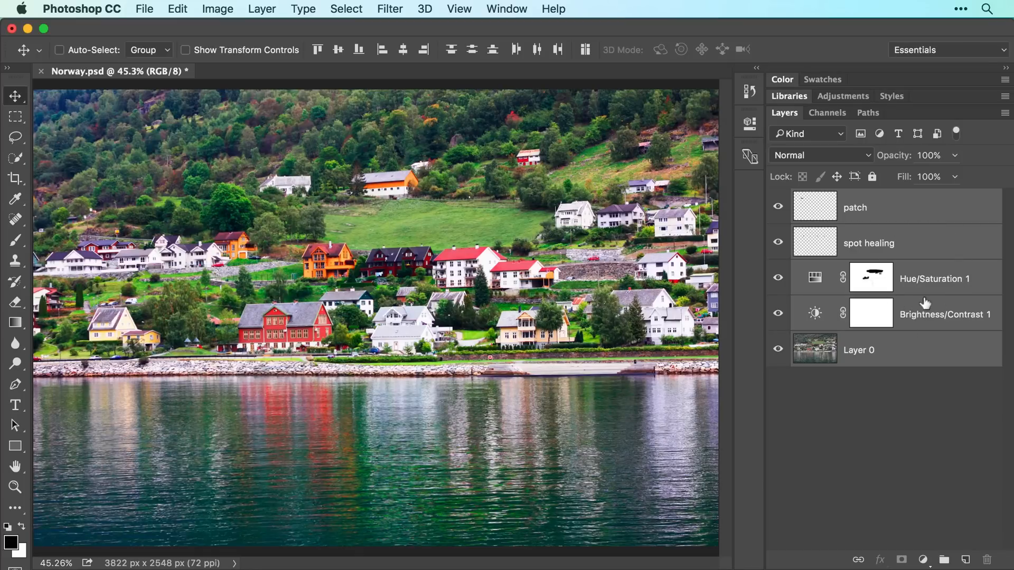
left_click(388, 9)
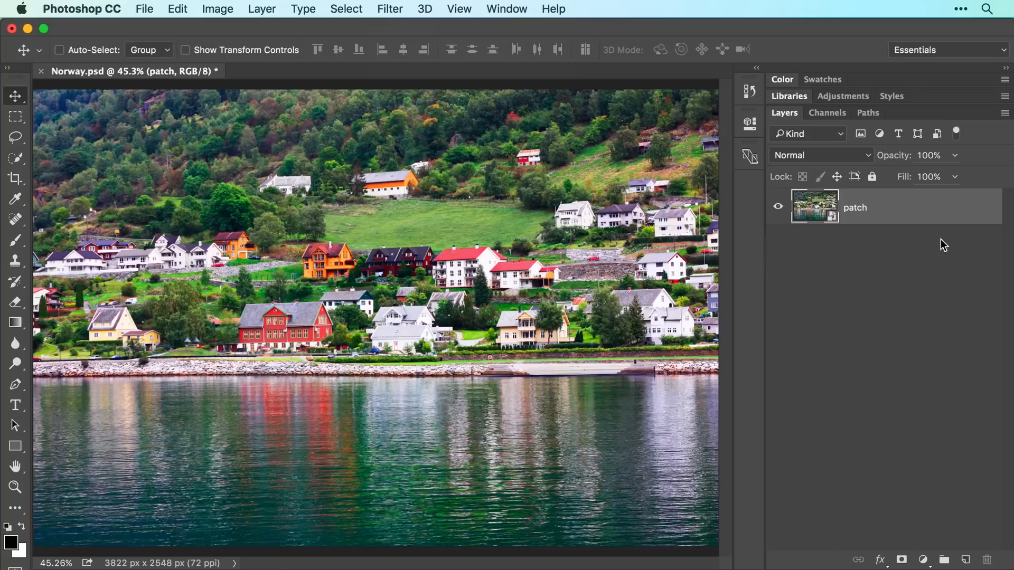
mouse_move(798, 206)
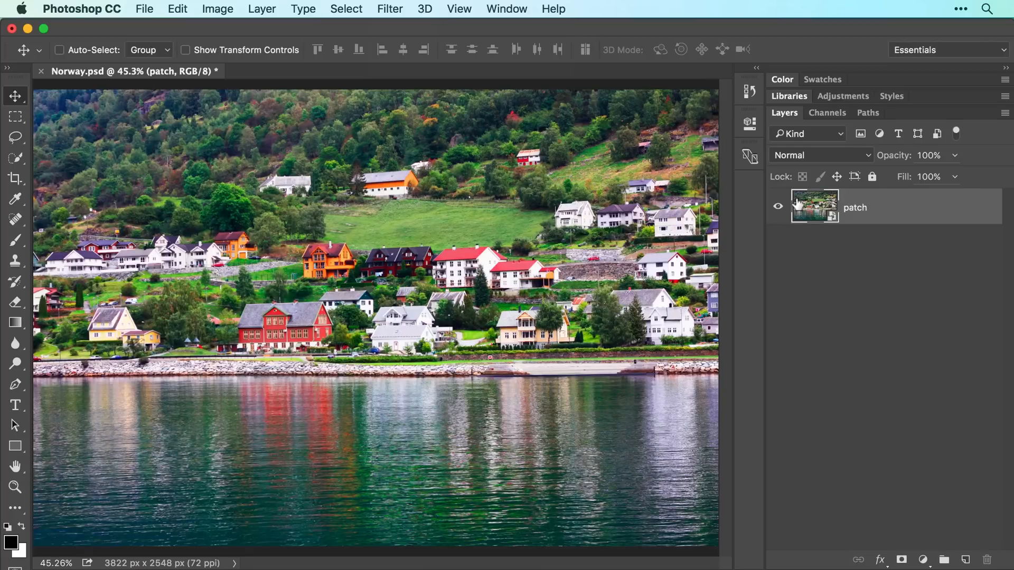
mouse_move(796, 206)
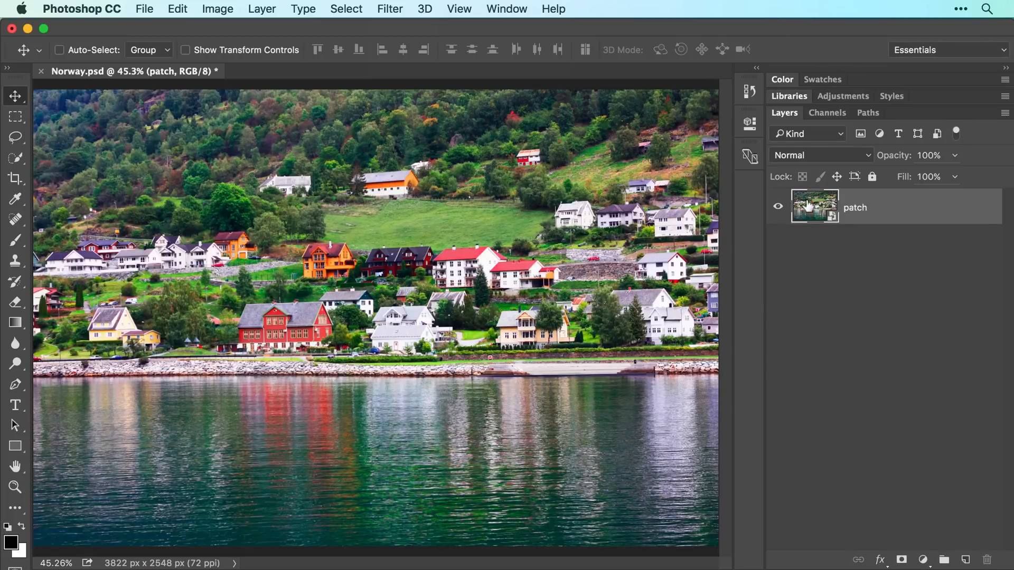
Bring up the Tilt-Shift blur from Filter > Blur Gallery on the photo.
left_click(389, 8)
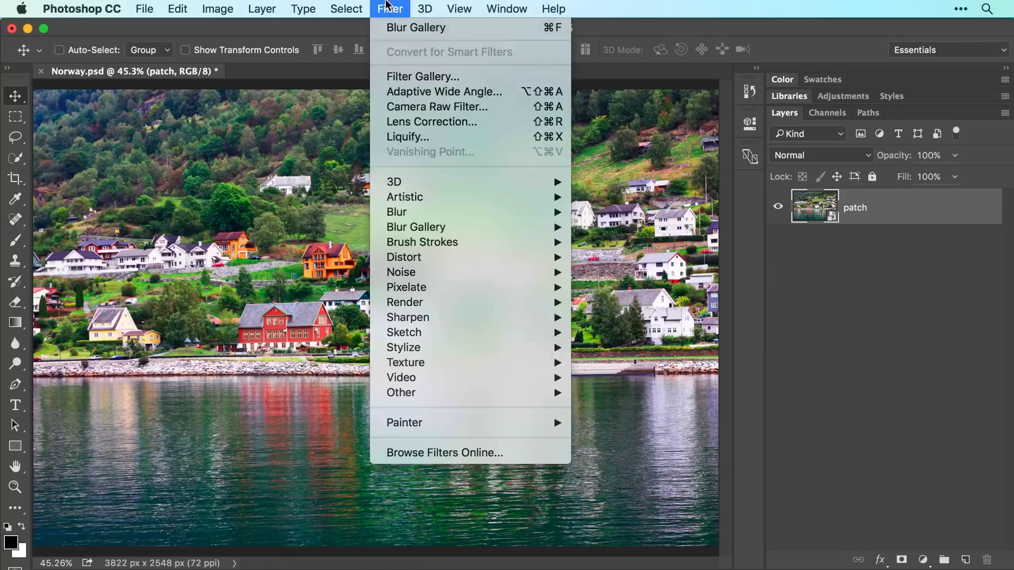
mouse_move(416, 227)
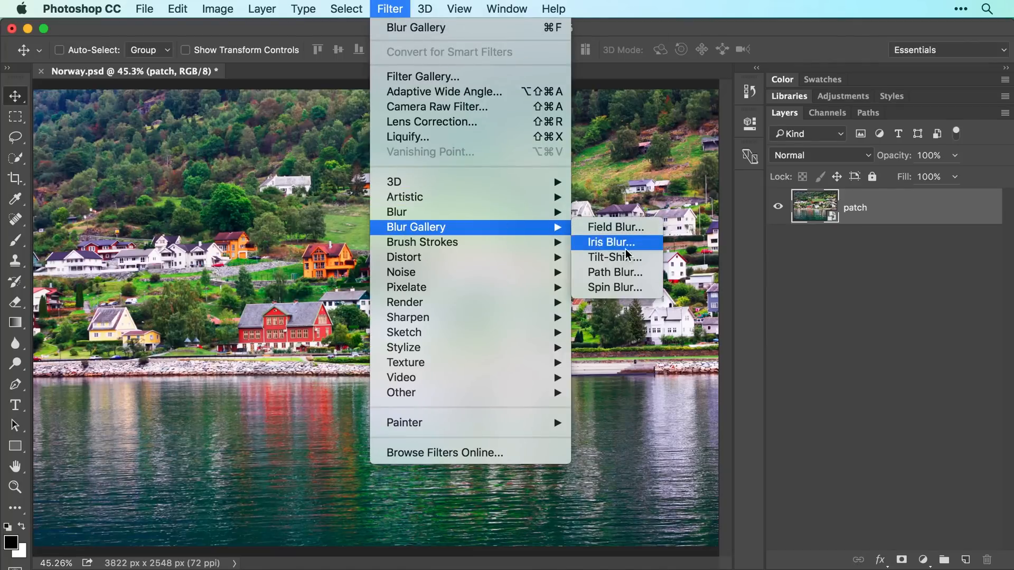
left_click(613, 256)
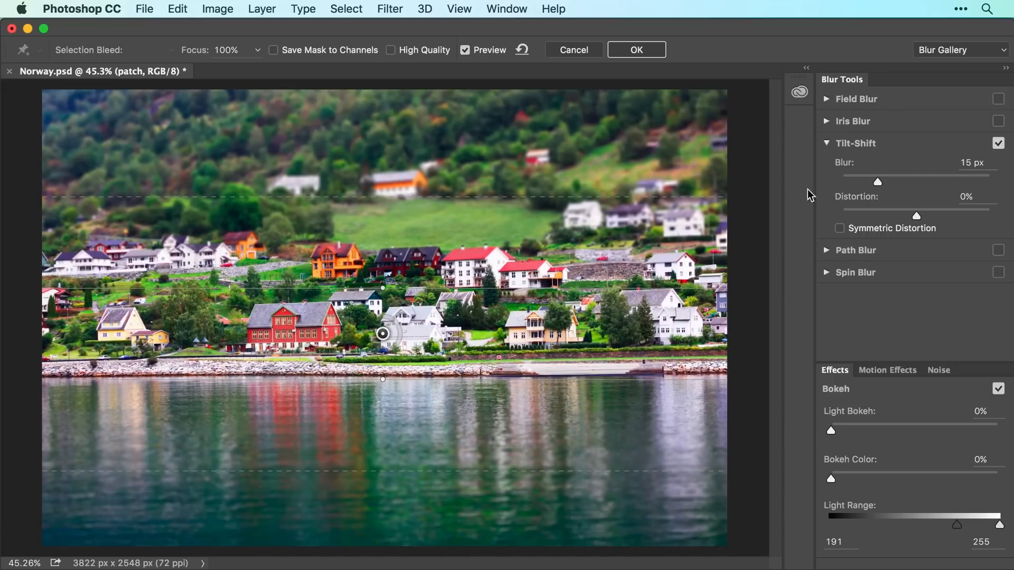
mouse_move(879, 184)
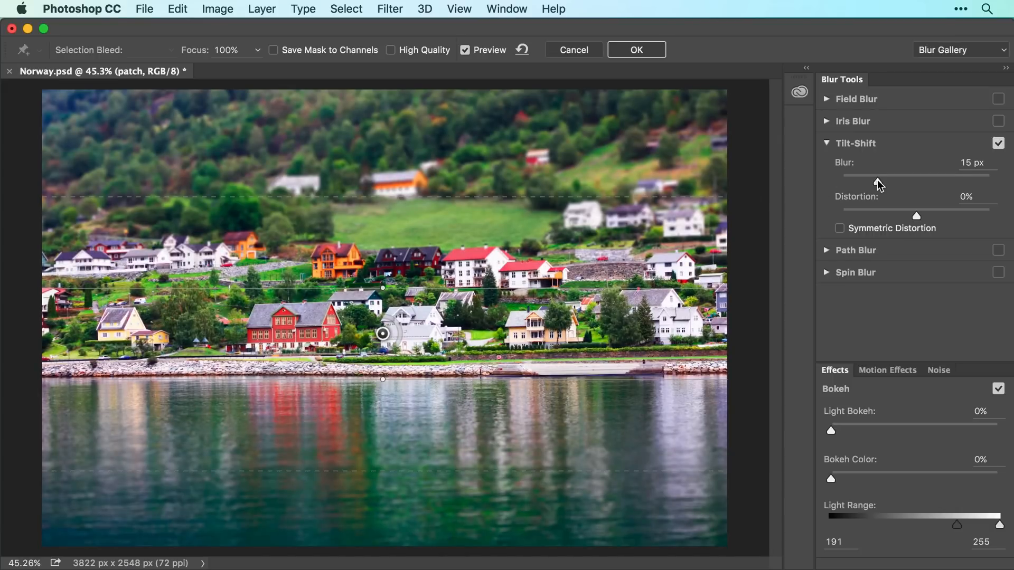
Set the tilt-shift blur to 34 px and widen the sharp band down toward the shoreline.
left_click_drag(876, 176, 886, 175)
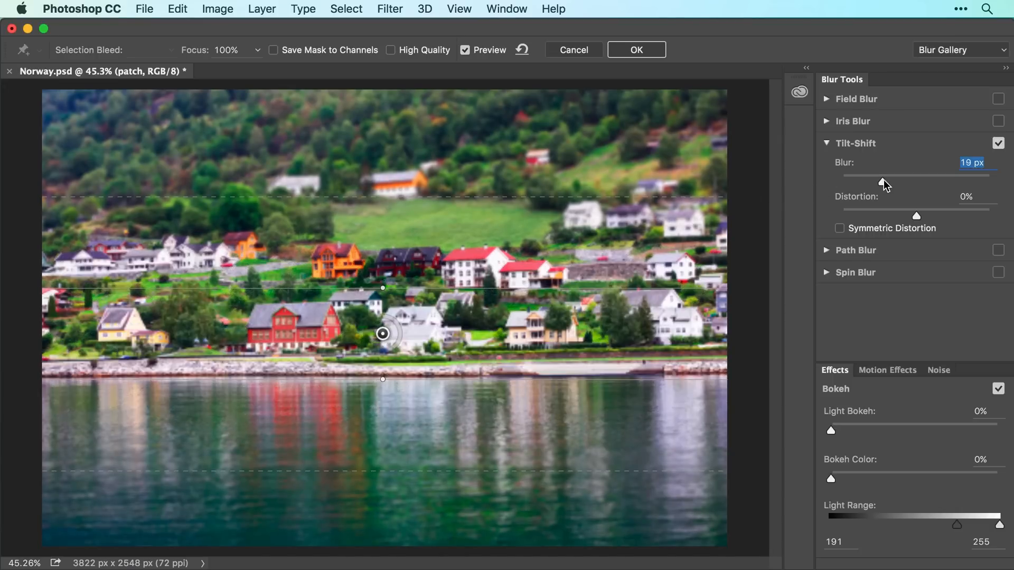
left_click_drag(885, 177, 911, 176)
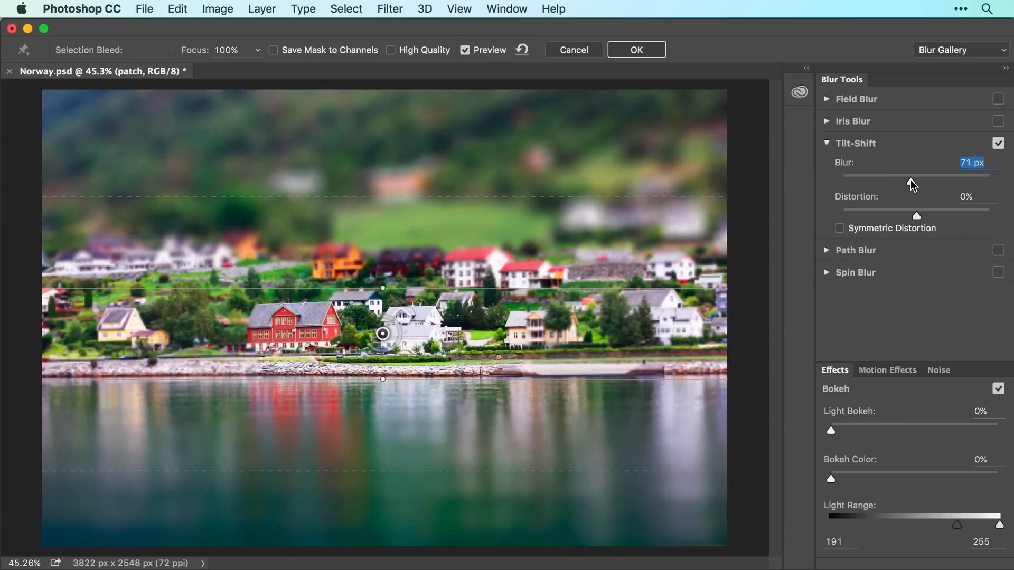
left_click_drag(911, 175, 902, 175)
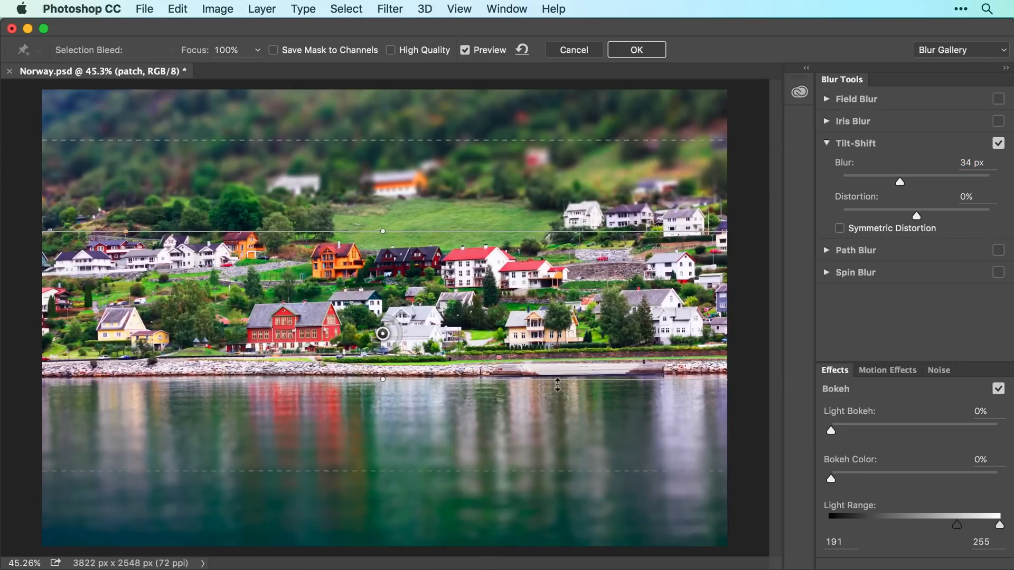
left_click_drag(383, 379, 383, 403)
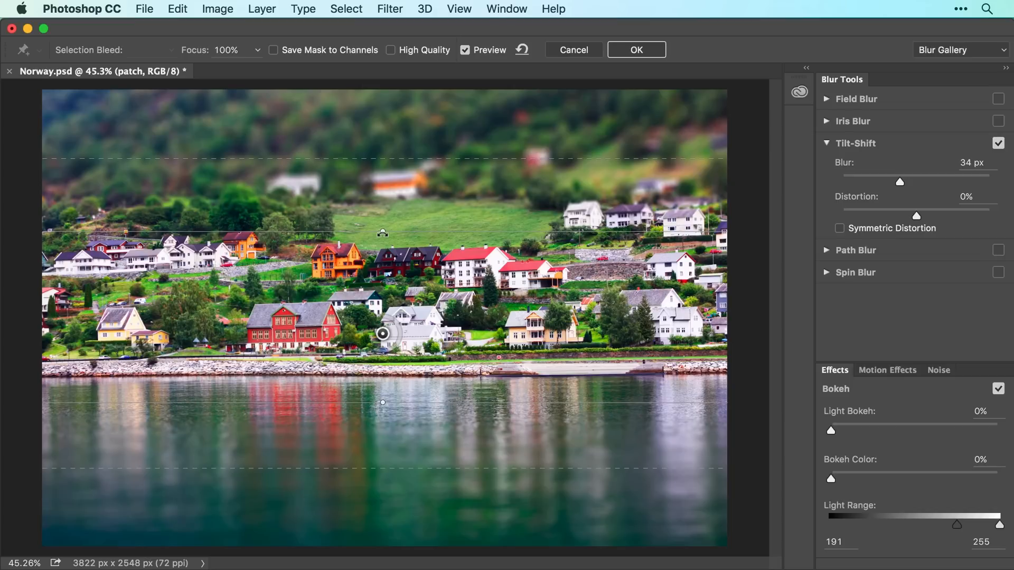
mouse_move(636, 50)
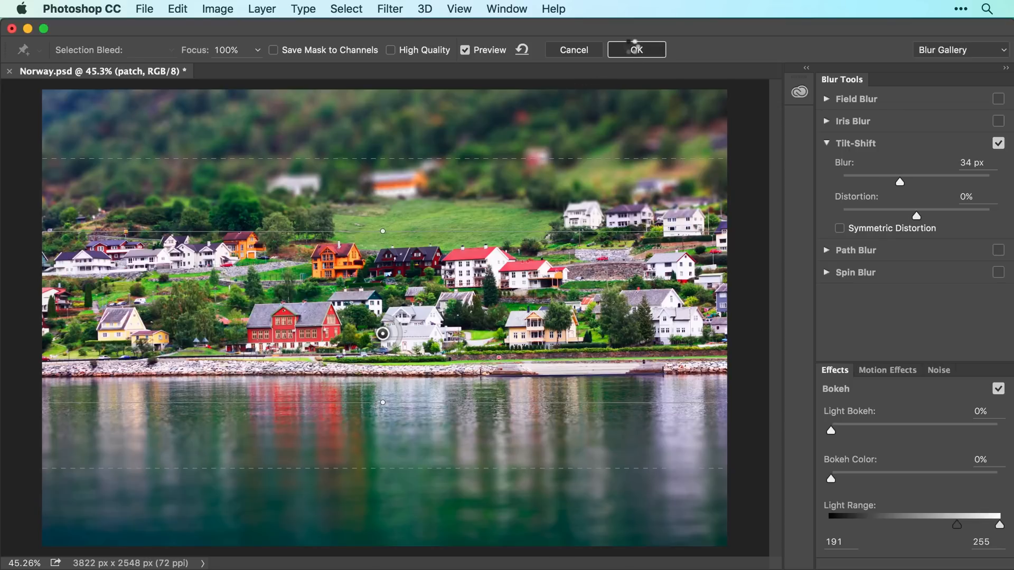
Apply the blur as a smart filter, reopen its settings and cancel without changes.
left_click(635, 49)
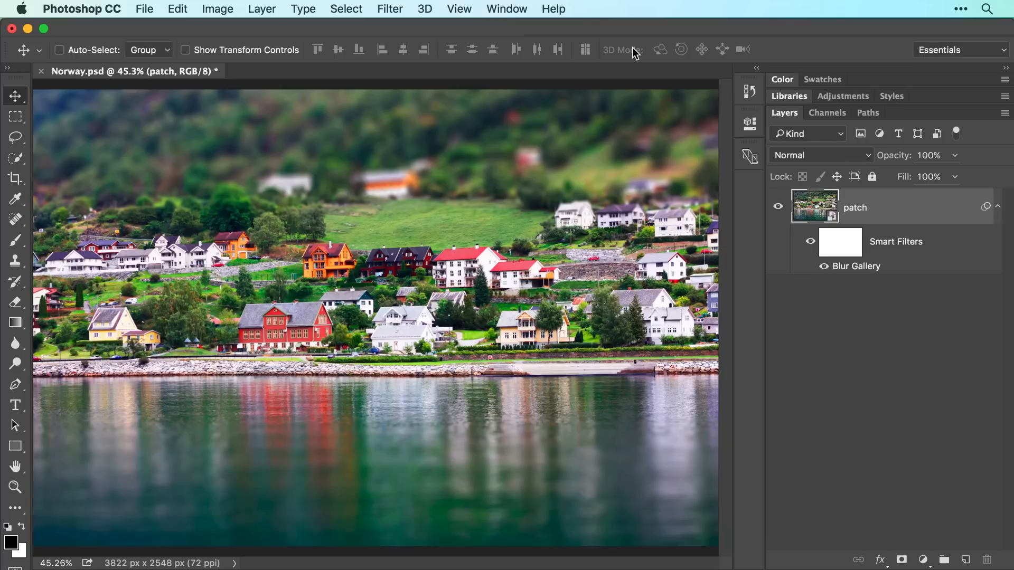
mouse_move(853, 265)
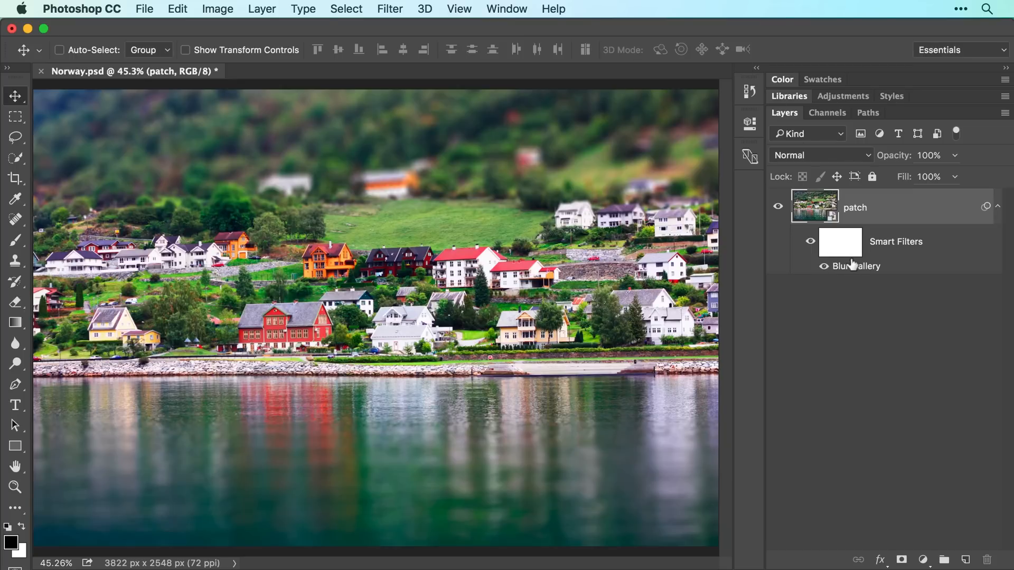
double_click(856, 267)
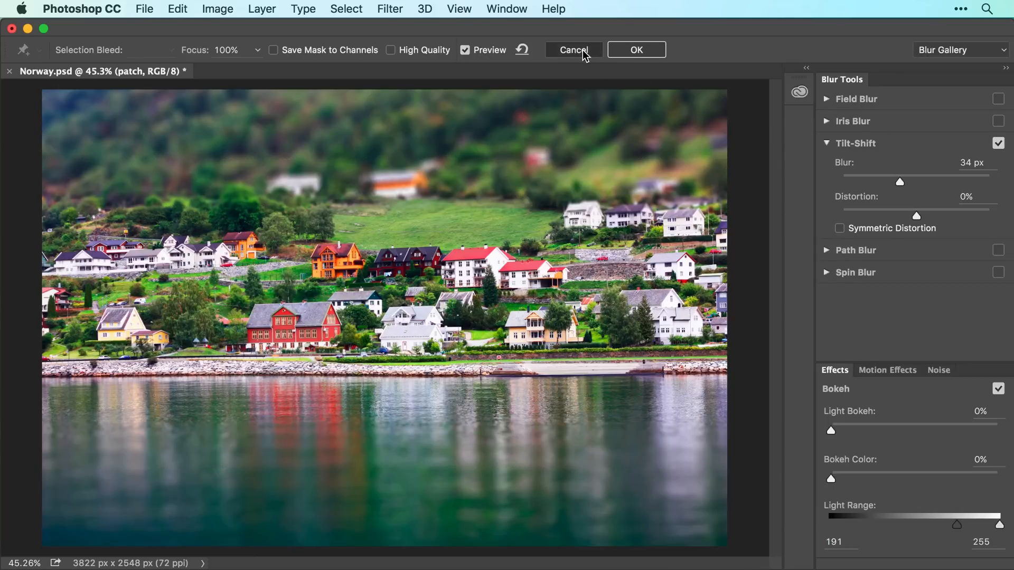
left_click(634, 50)
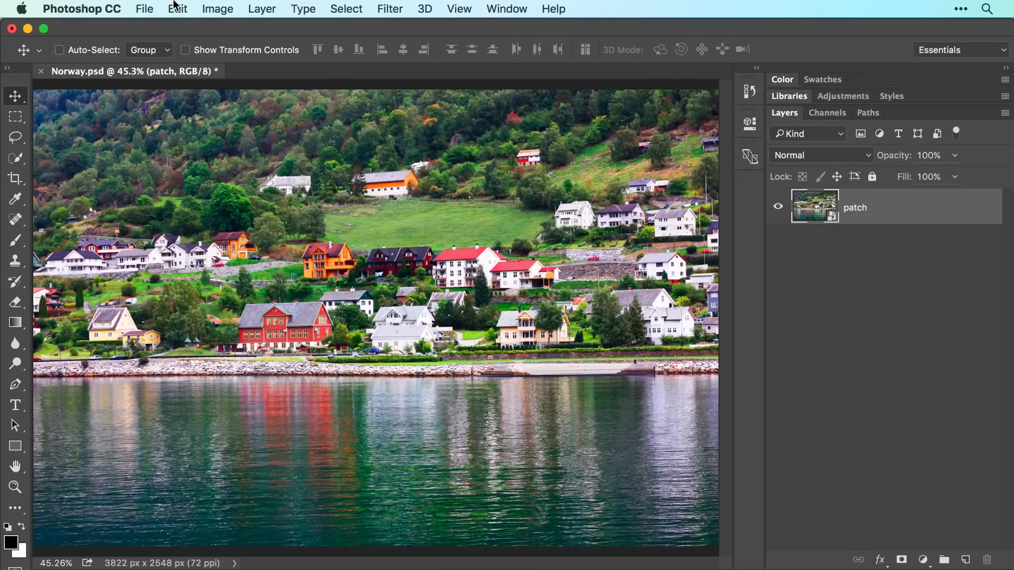
Undo Delete Smart Filter to restore the Blur Gallery filter on patch.
left_click(177, 9)
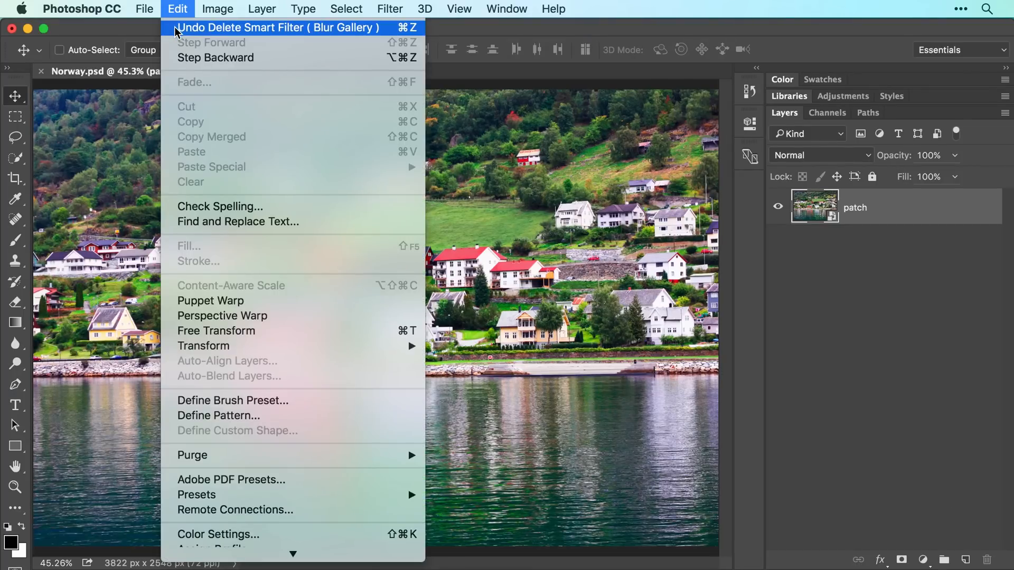
left_click(277, 28)
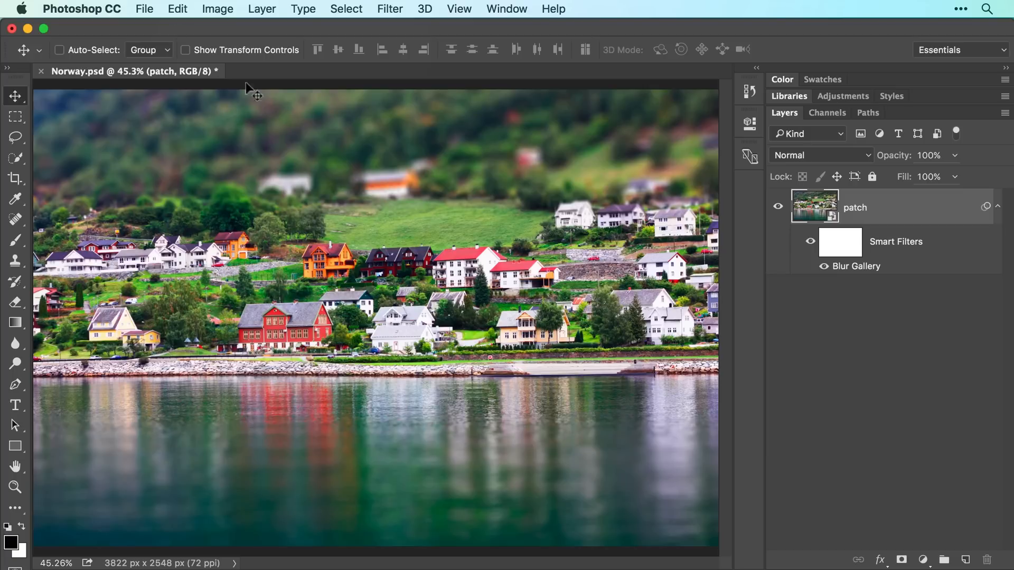
Add a Black & White adjustment layer above the patch smart object.
left_click(923, 560)
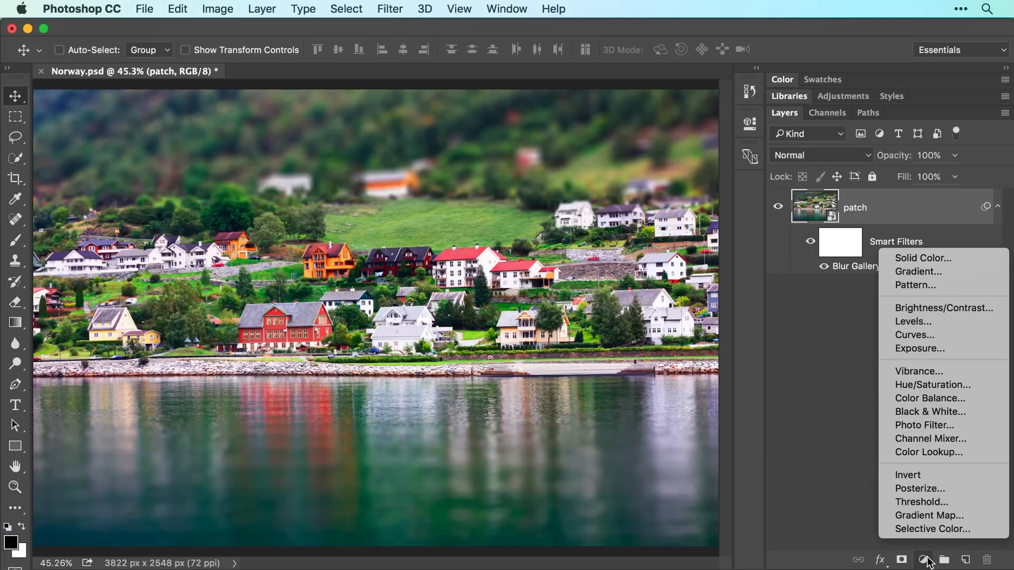
mouse_move(930, 412)
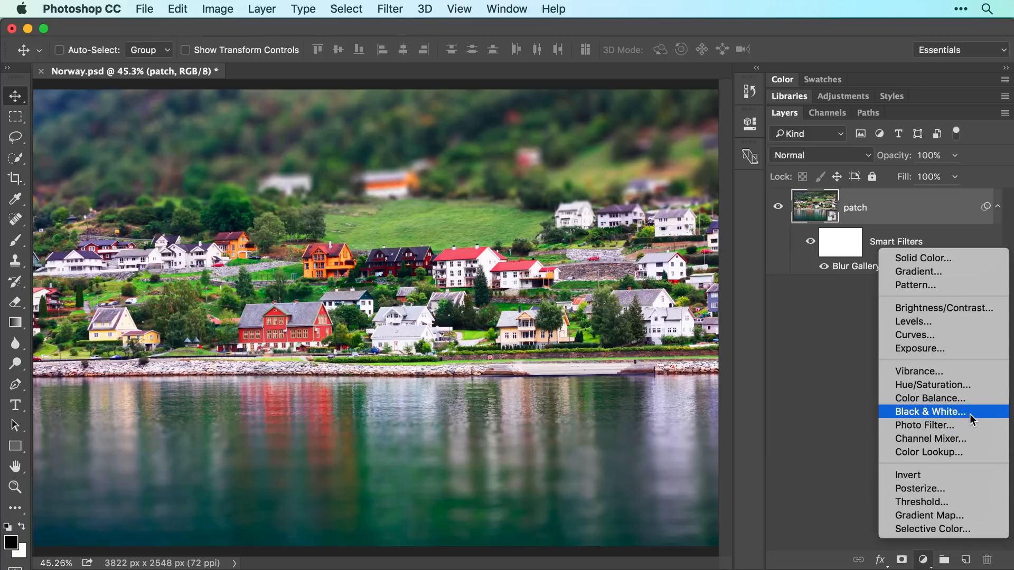
left_click(929, 411)
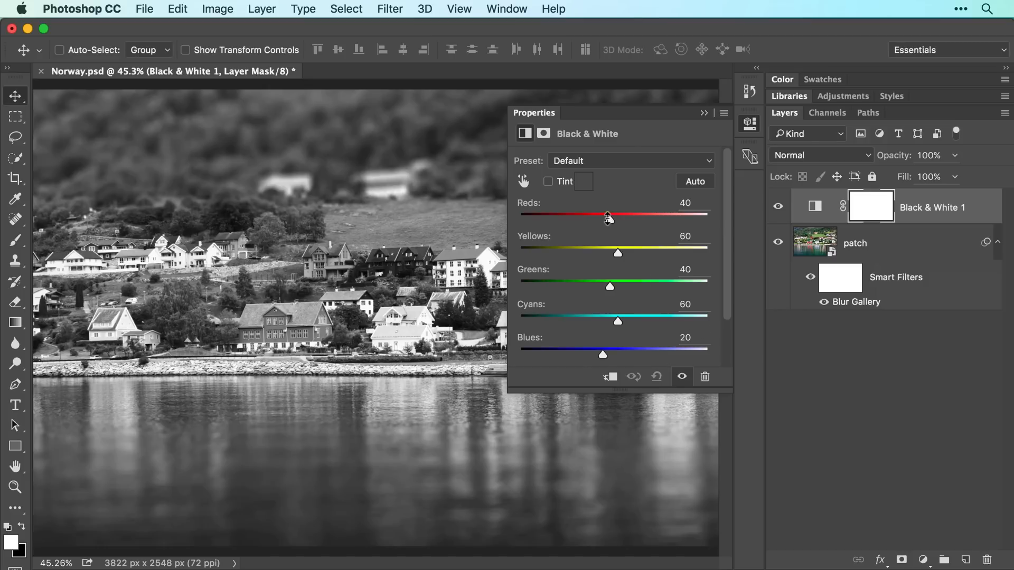
Tune the Reds slider back and forth, settling at -9.
left_click_drag(606, 215, 569, 214)
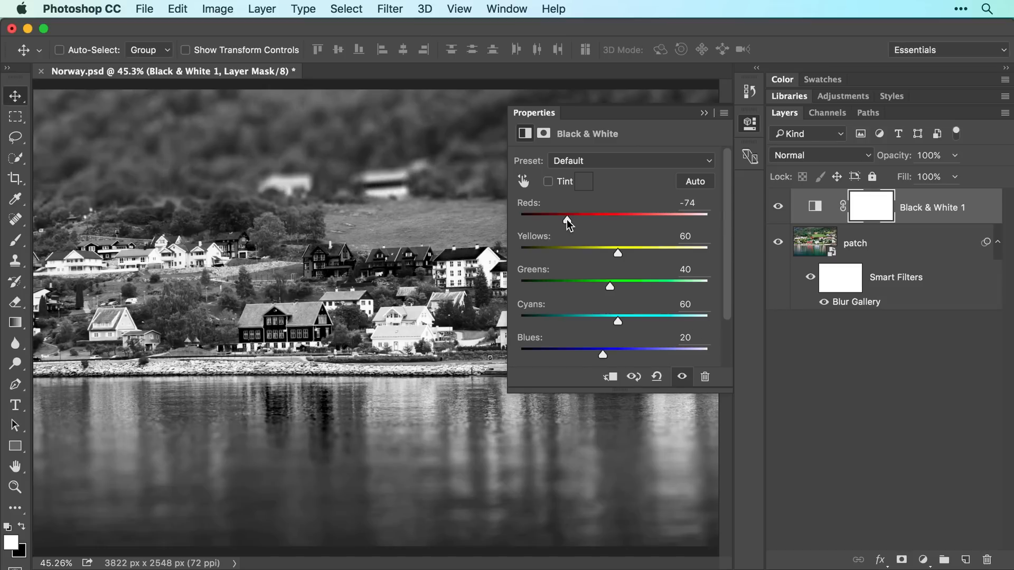
left_click_drag(568, 219, 570, 219)
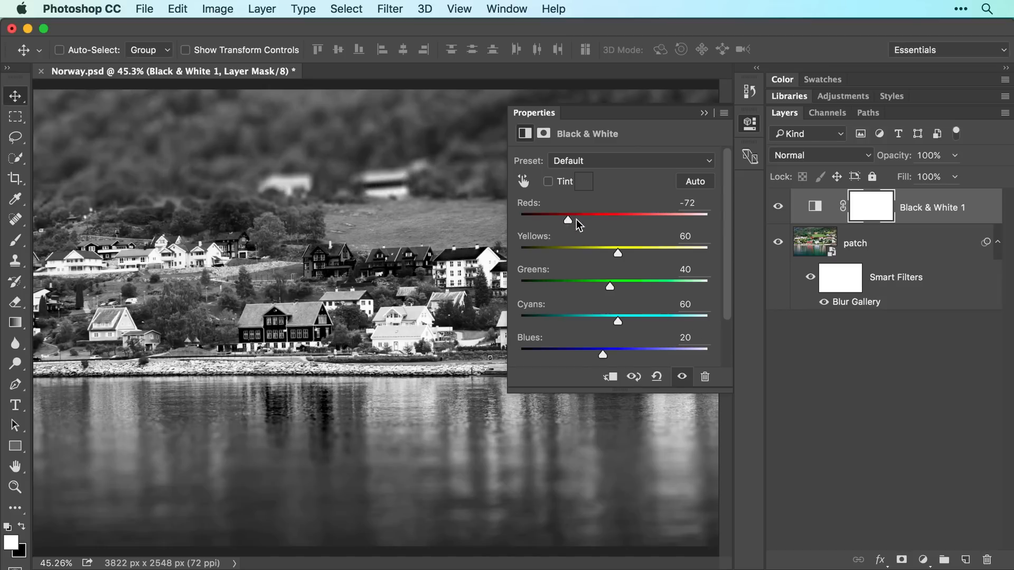
left_click_drag(567, 219, 615, 218)
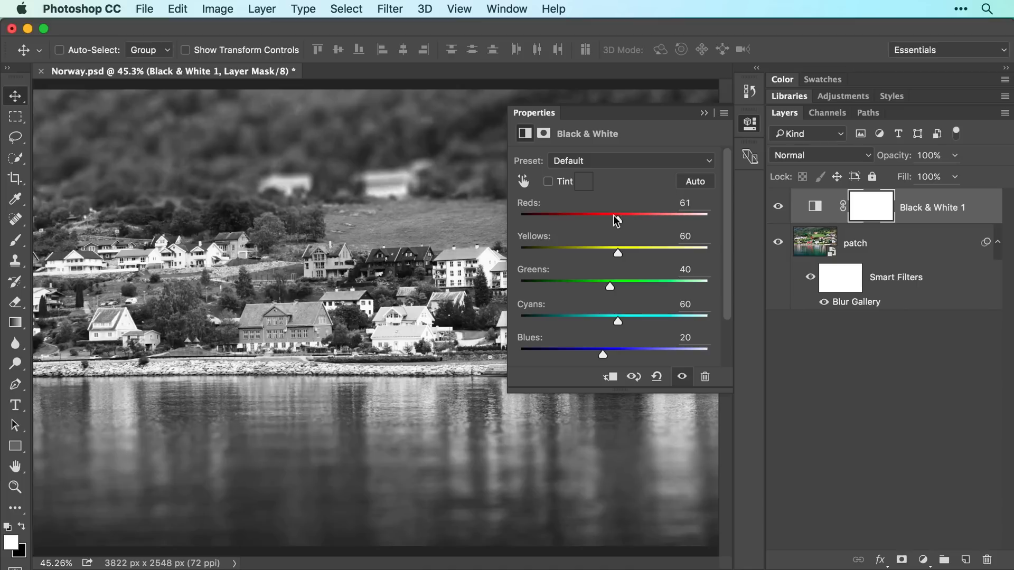
left_click_drag(615, 218, 591, 219)
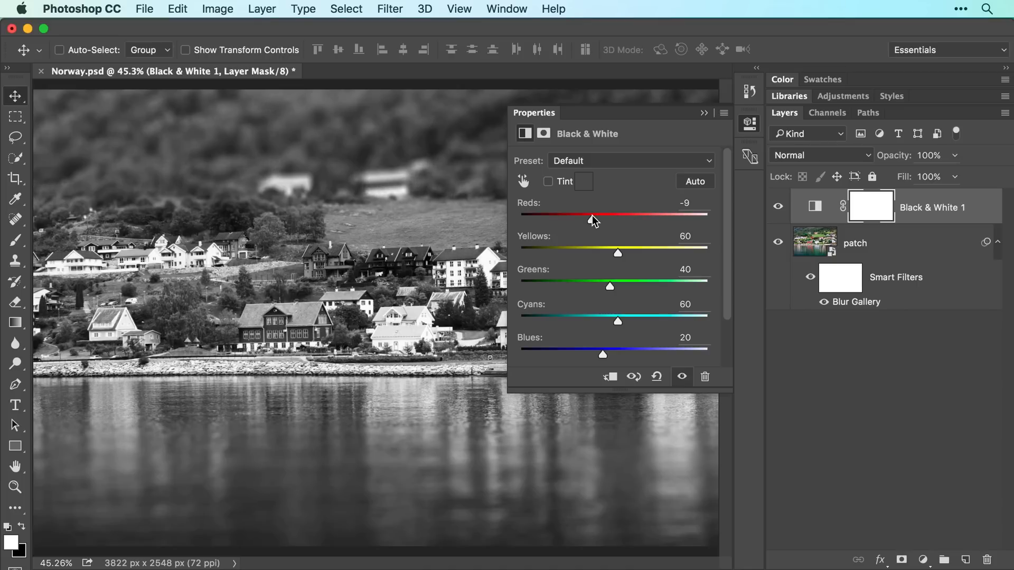
mouse_move(551, 187)
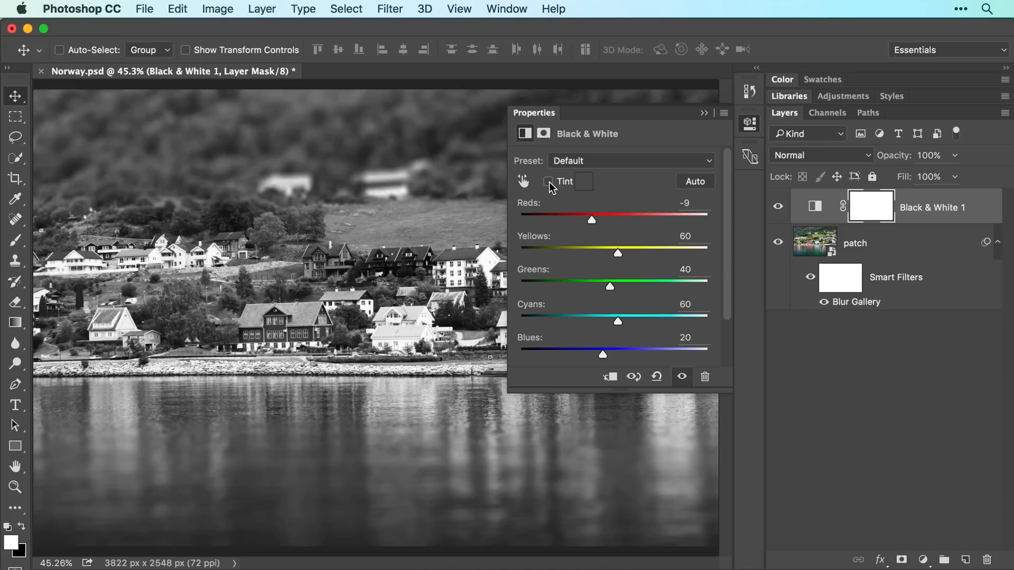
Enable Tint and choose a pale blue in the Color Picker for the black-and-white image.
left_click(548, 182)
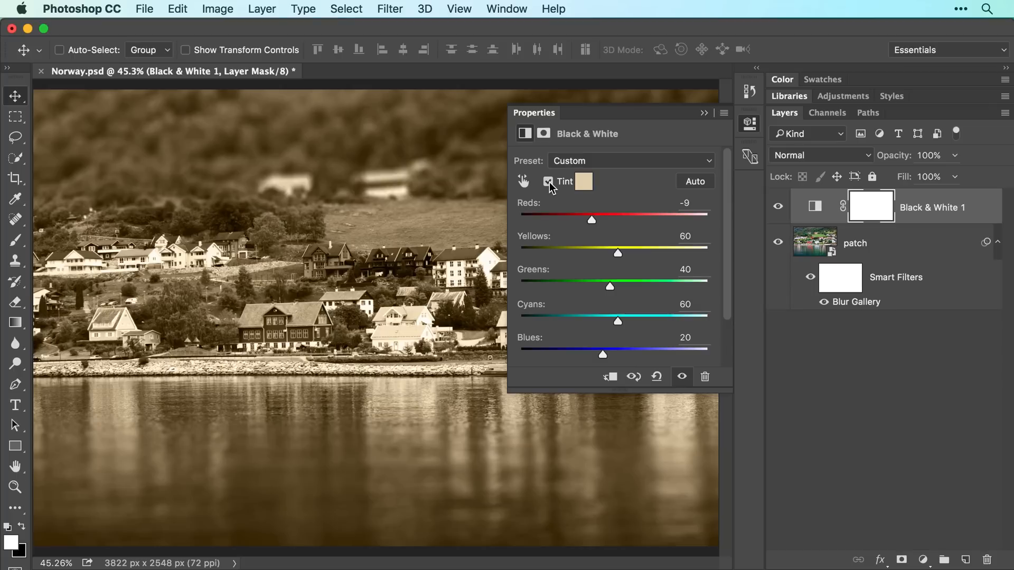
left_click(582, 180)
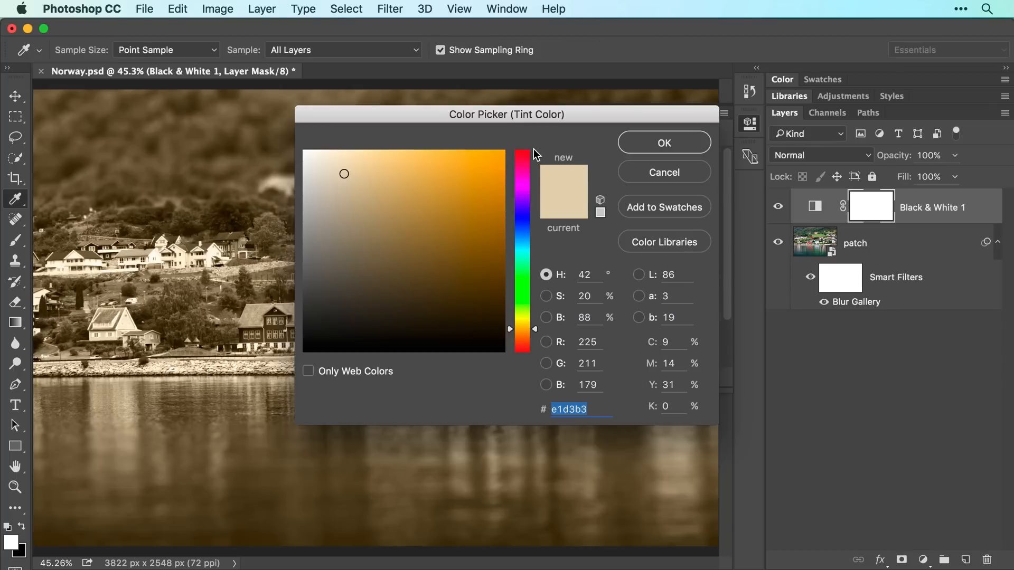
mouse_move(520, 234)
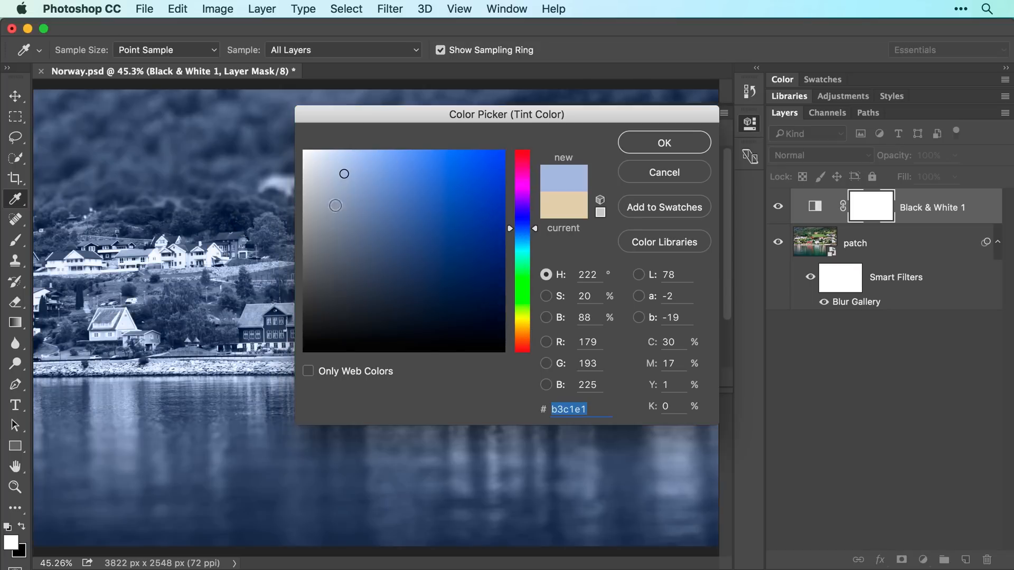
left_click(477, 151)
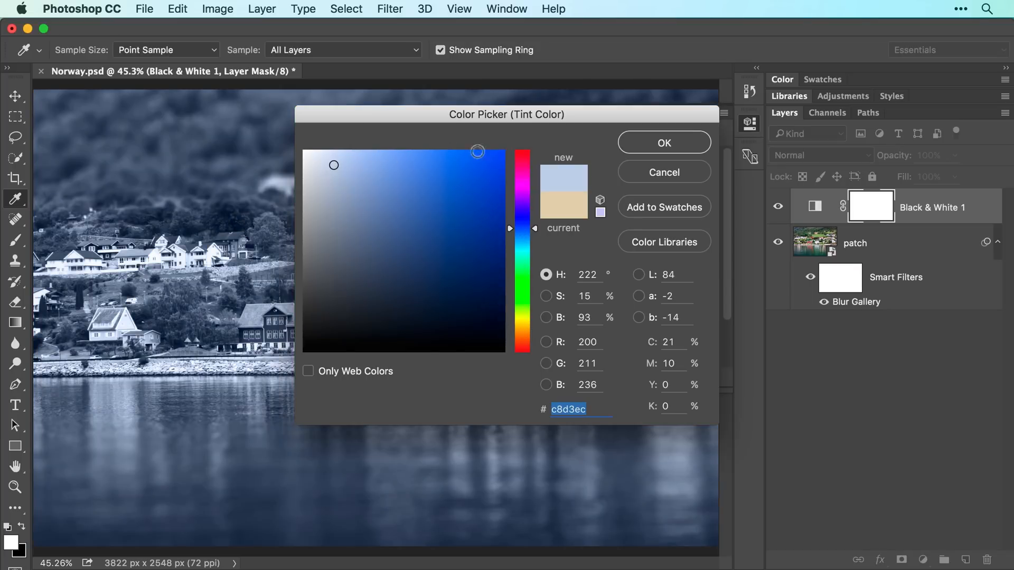
left_click(664, 142)
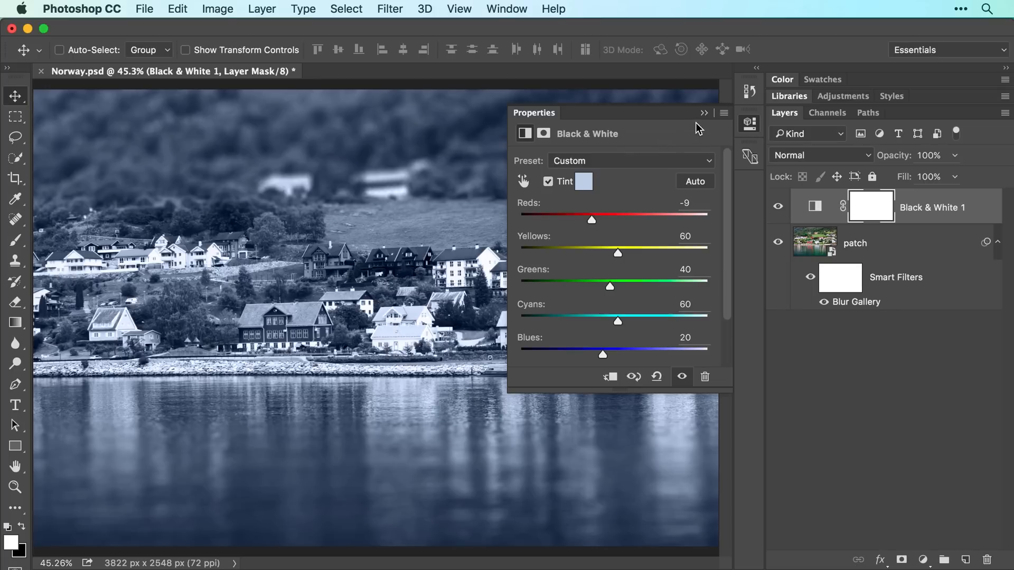
Select the Black & White 1 layer and close its Properties panel.
left_click(703, 113)
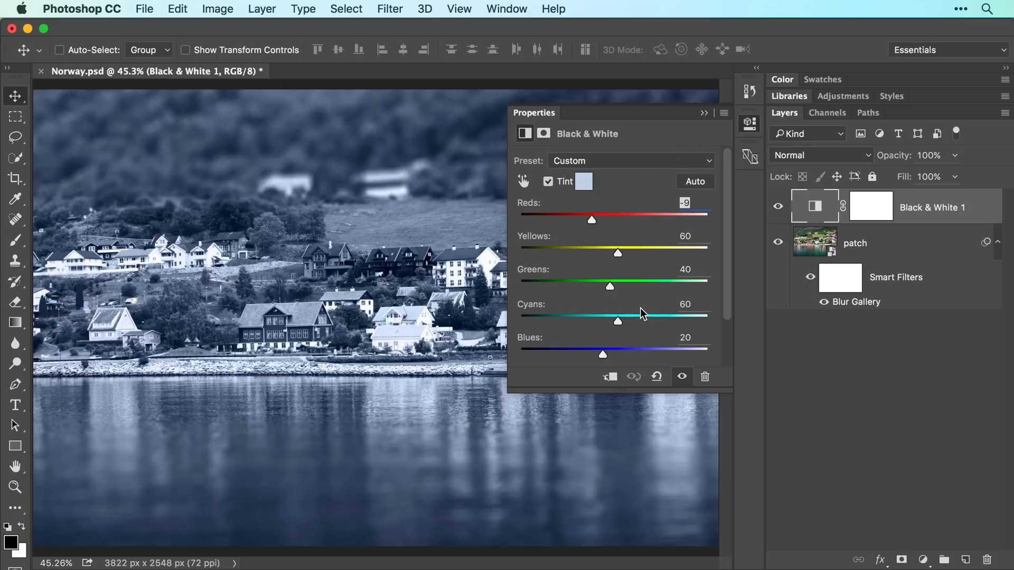
left_click(704, 113)
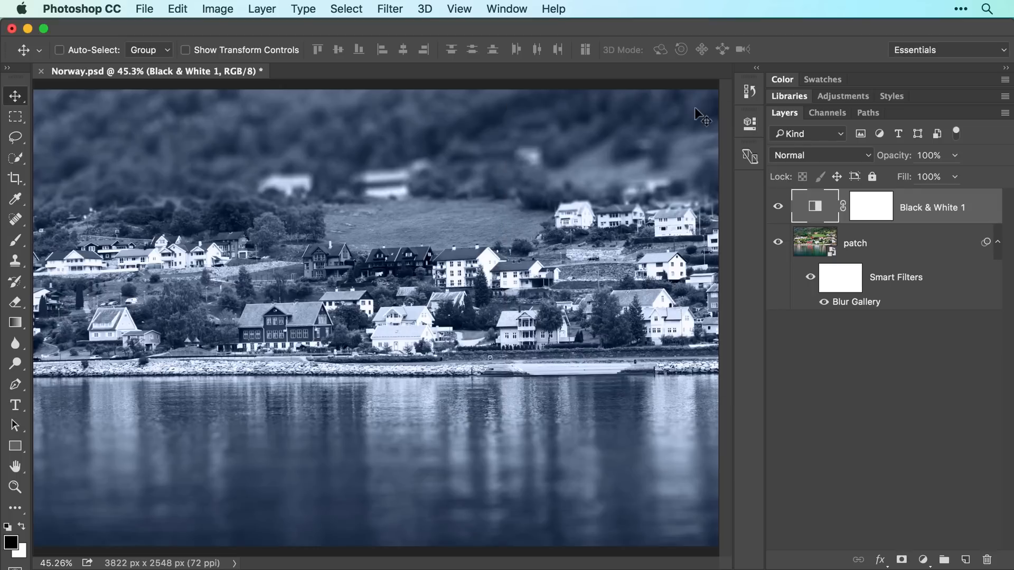
mouse_move(791, 201)
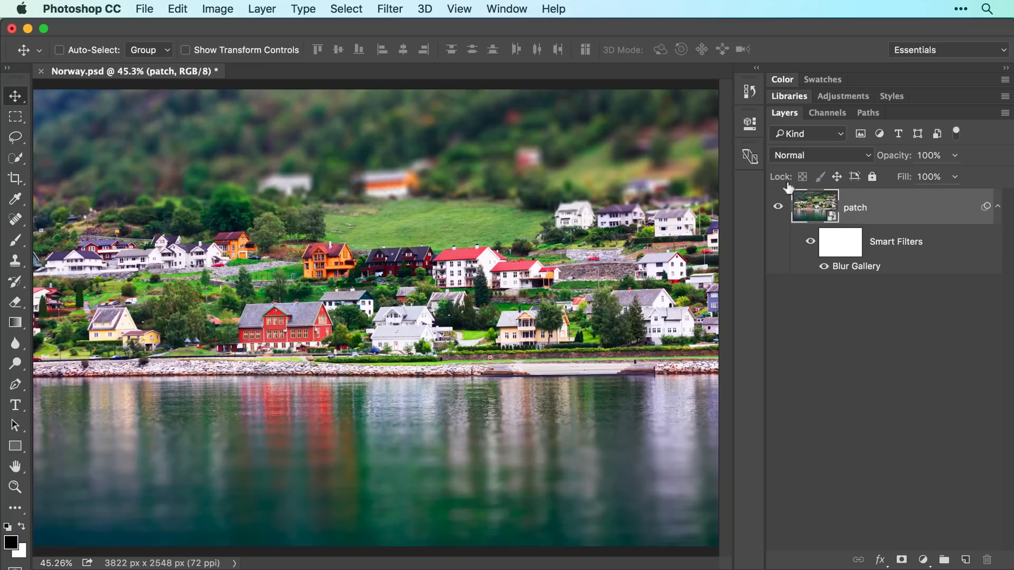
Save Norway.psd via File > Save.
left_click(143, 9)
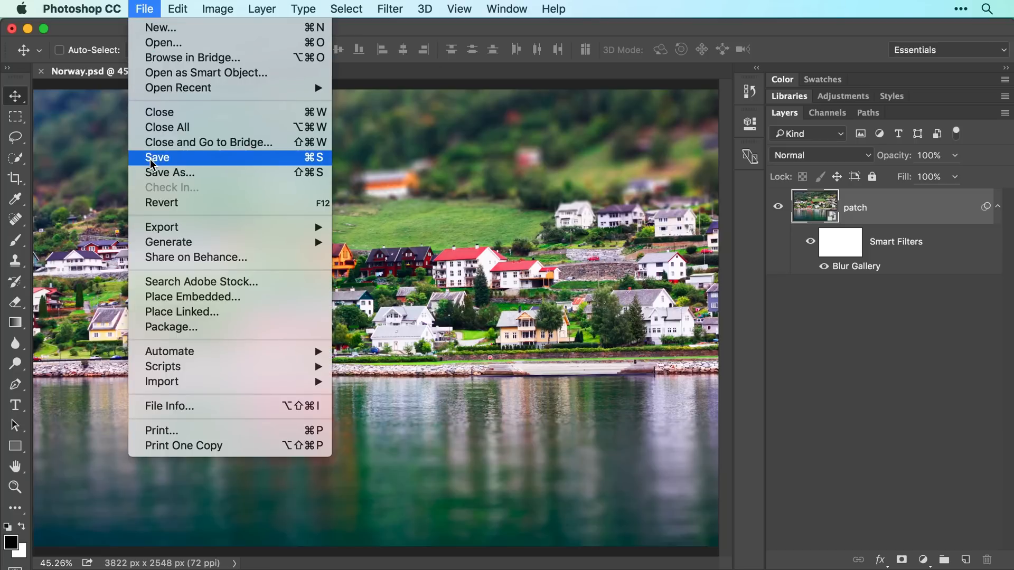
left_click(157, 157)
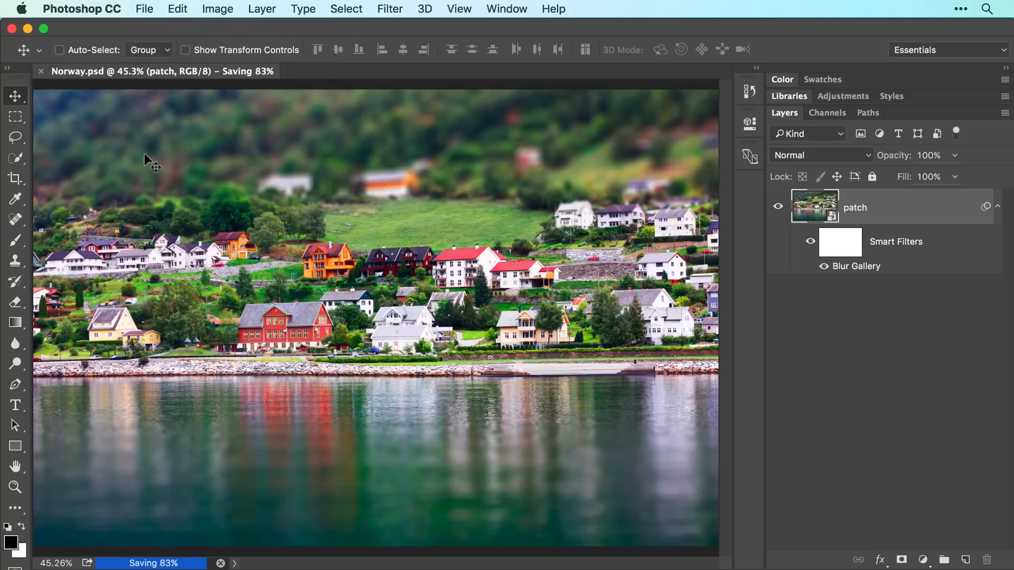